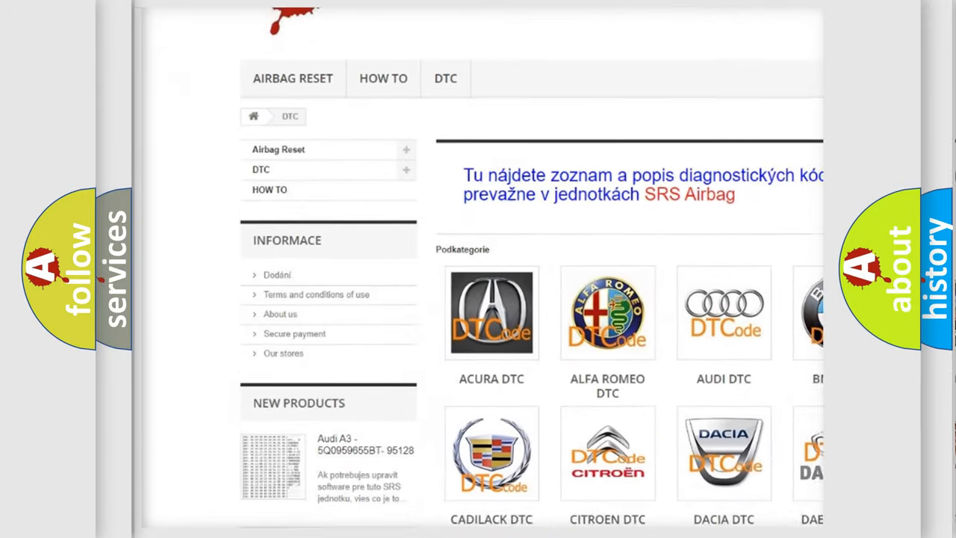
# Scroll down the DTC category page to reveal the lower rows of car-make tiles.
pyautogui.scroll(-3)
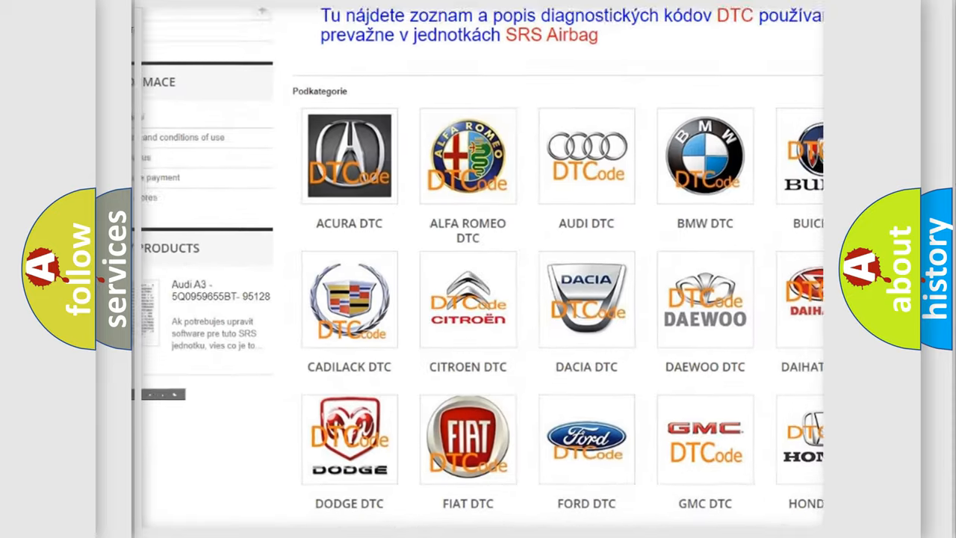
pyautogui.scroll(-3)
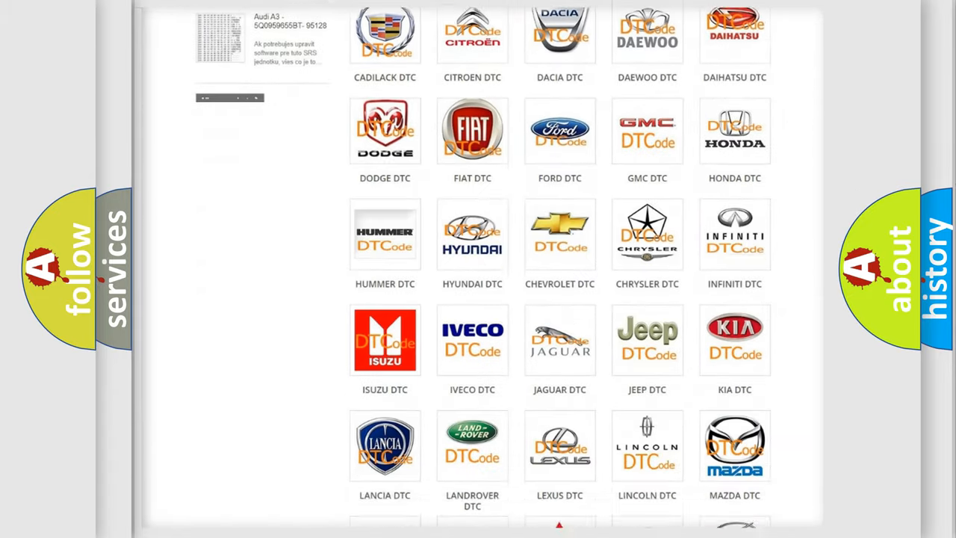
pyautogui.scroll(-3)
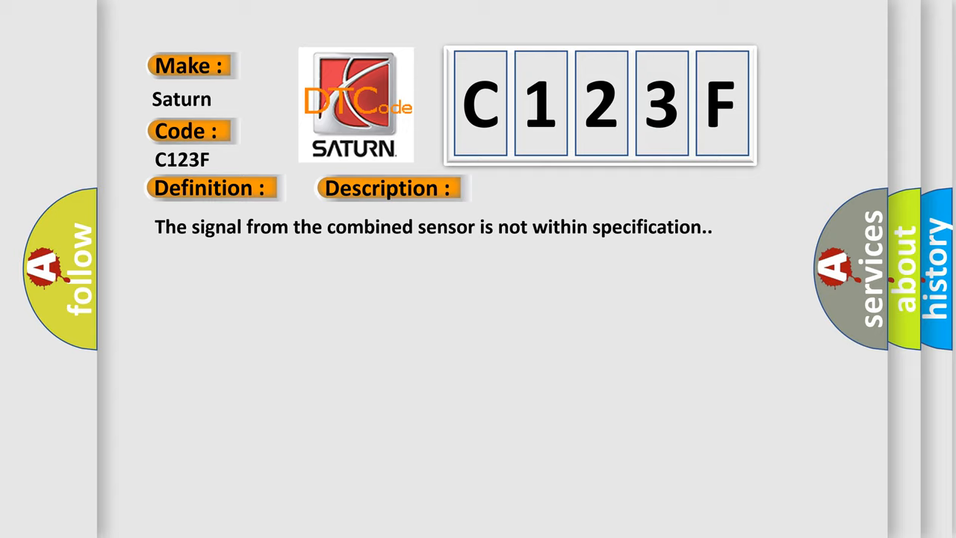
# Advance the slide to show C123F causes: CAN2 harness opens/shorts, sensor or DSC faults, poor connections.
pyautogui.click(548, 188)
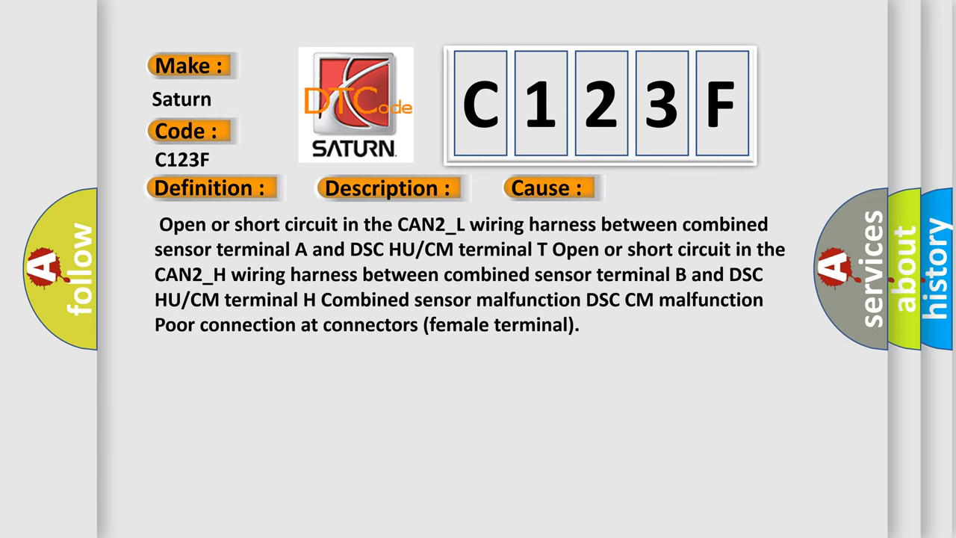